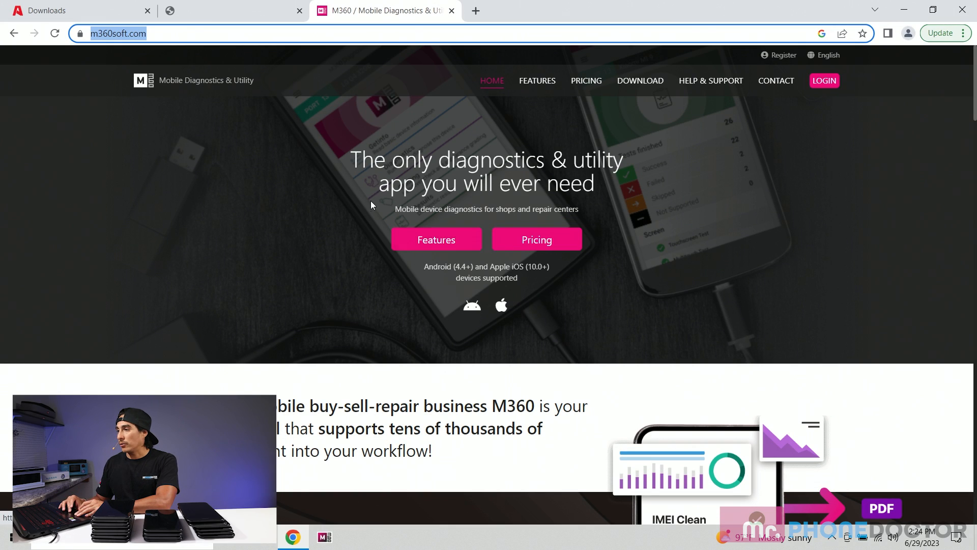
- Open the M360 features page from the m360soft.com home page
left_click(436, 239)
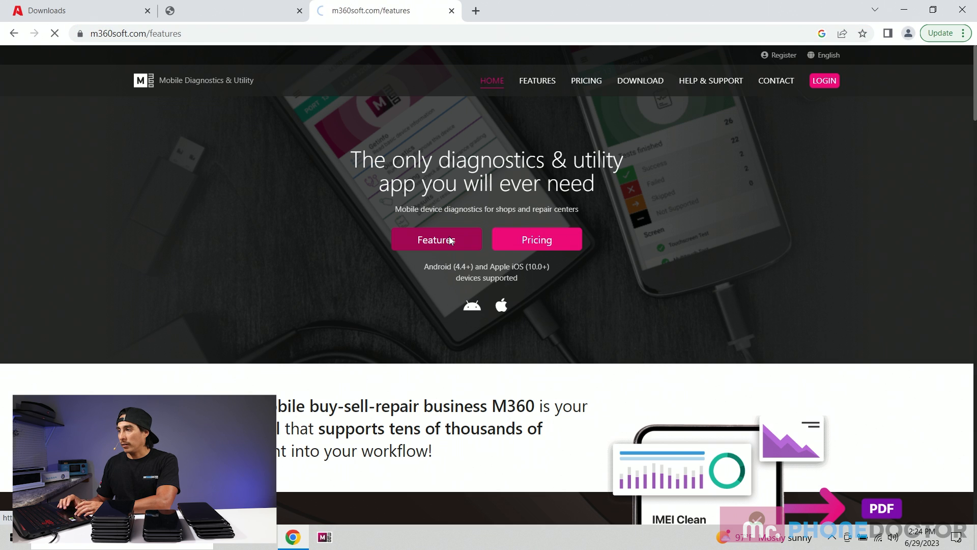
left_click(436, 239)
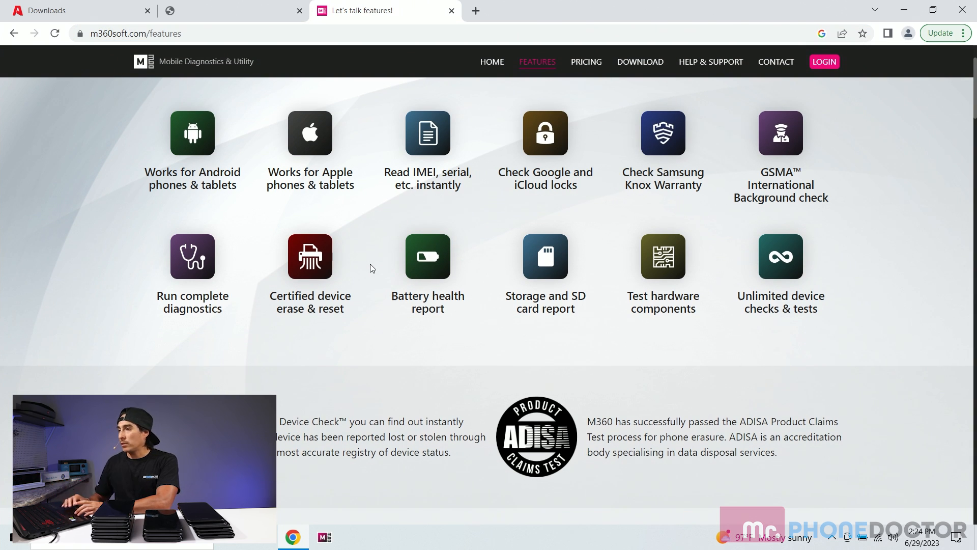
mouse_move(358, 134)
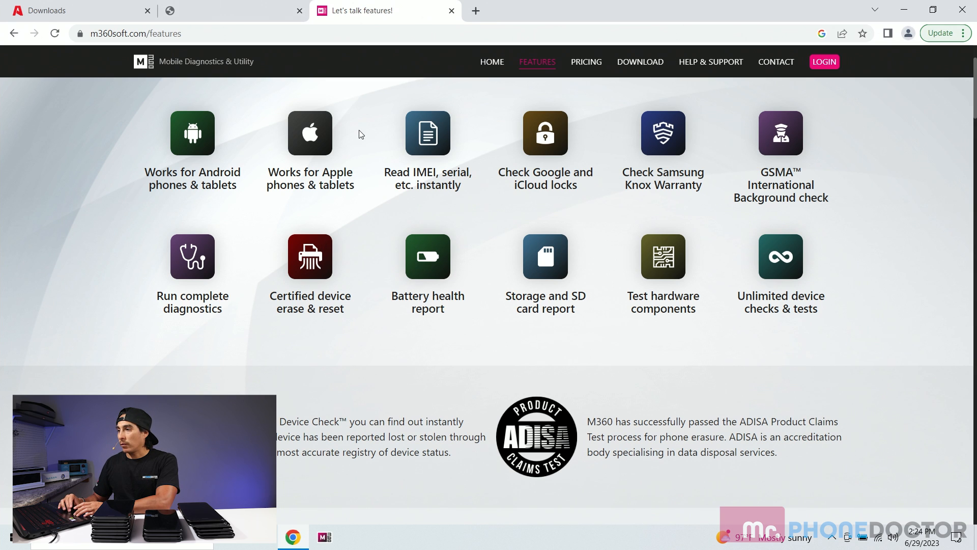
mouse_move(289, 148)
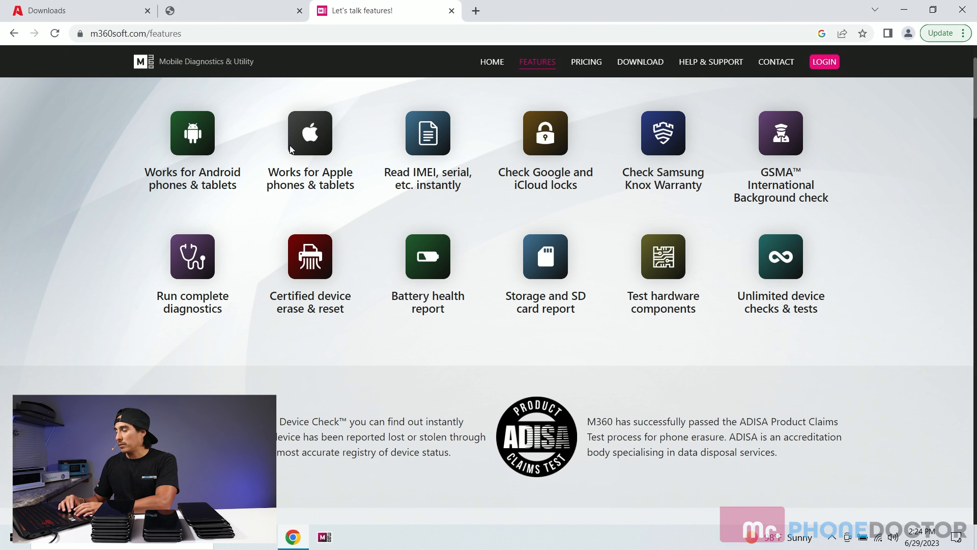
mouse_move(440, 149)
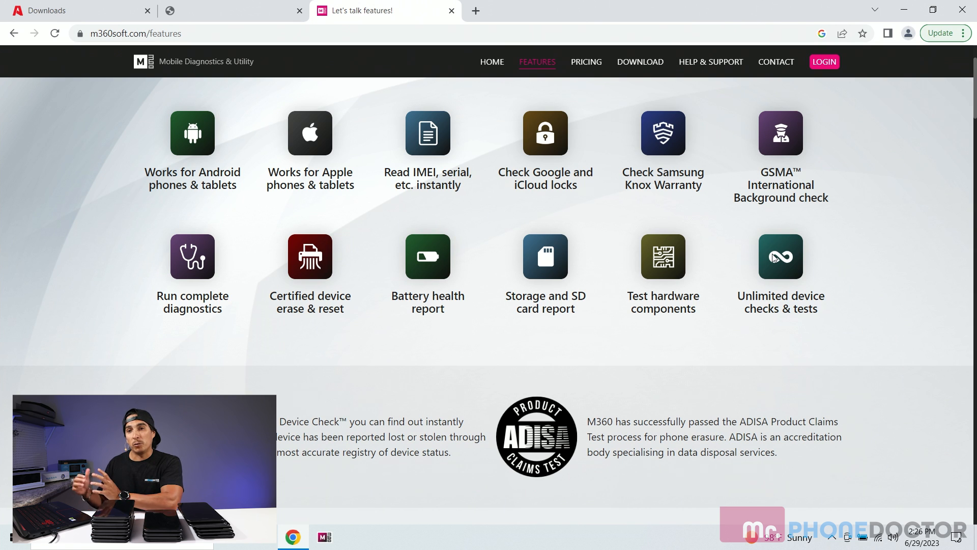
mouse_move(576, 162)
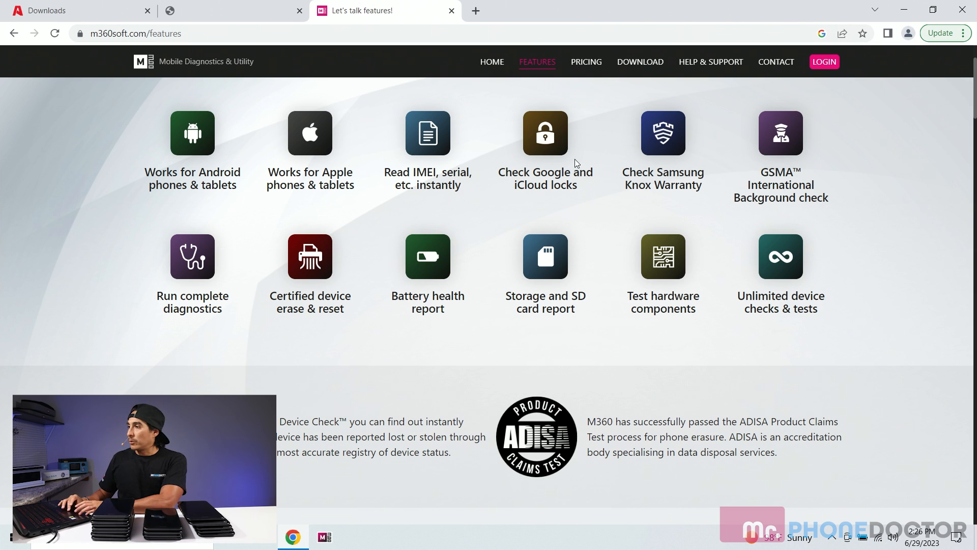
mouse_move(640, 62)
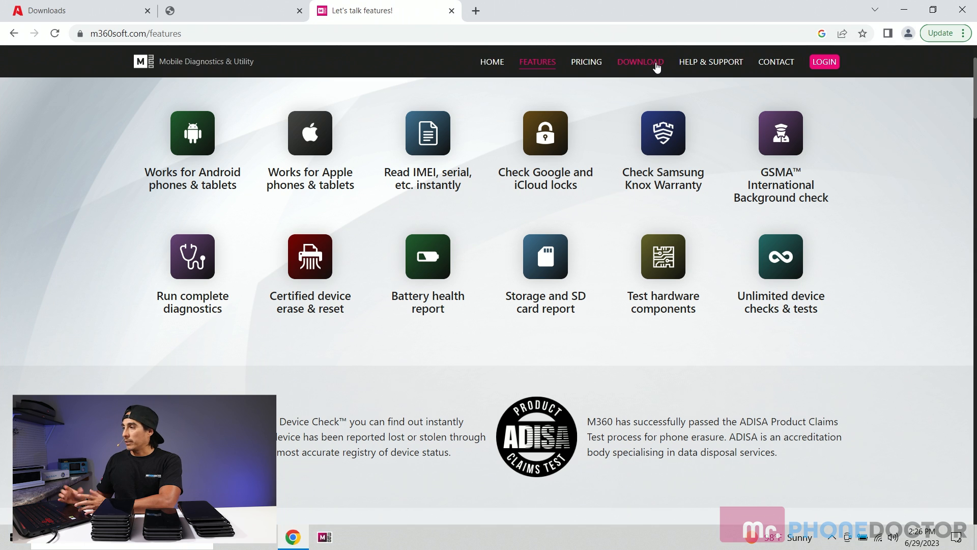
- Go to the M360 download page via DOWNLOAD in the top navigation
left_click(640, 62)
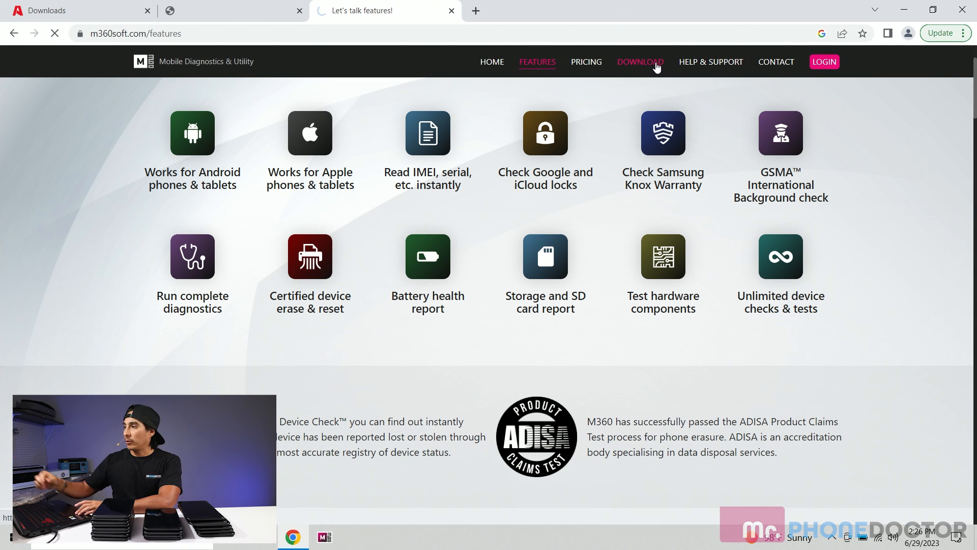
left_click(640, 61)
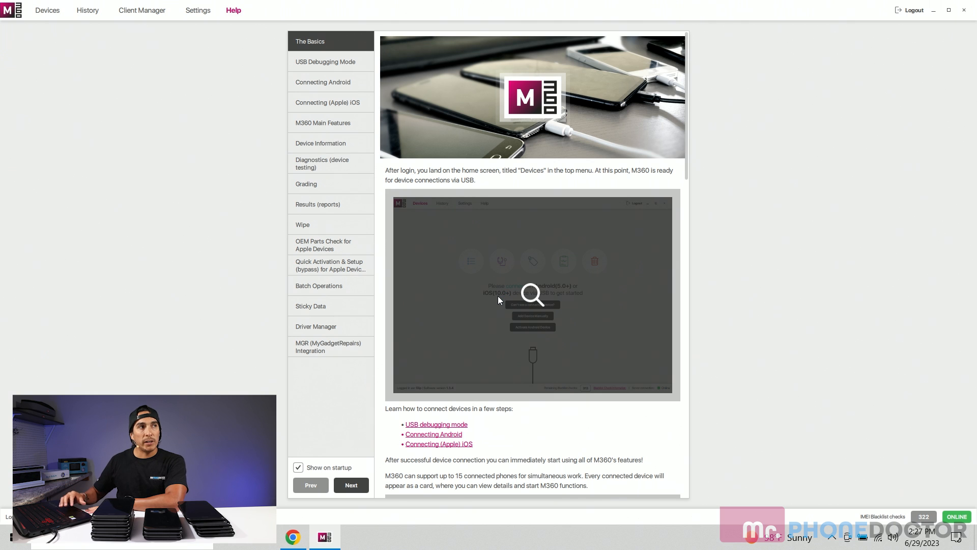
mouse_move(180, 295)
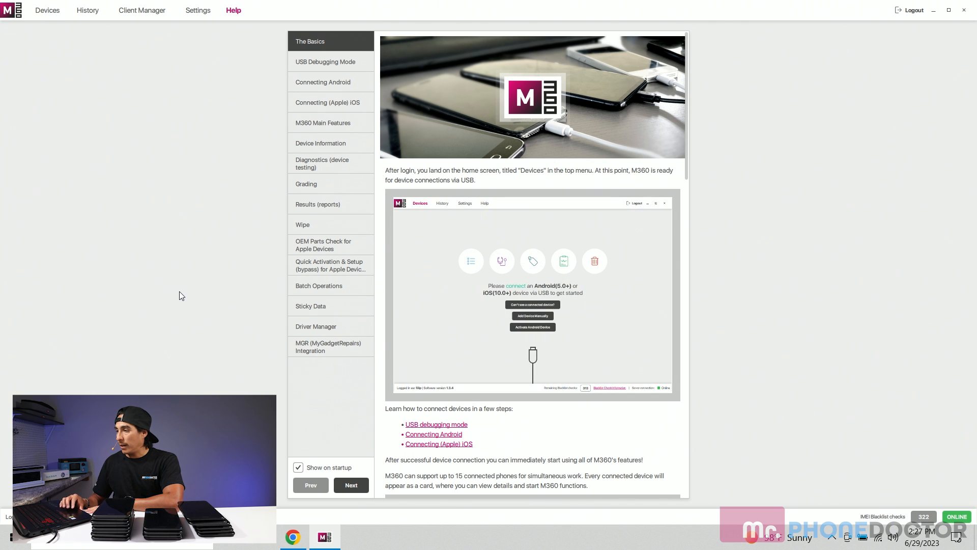
mouse_move(270, 76)
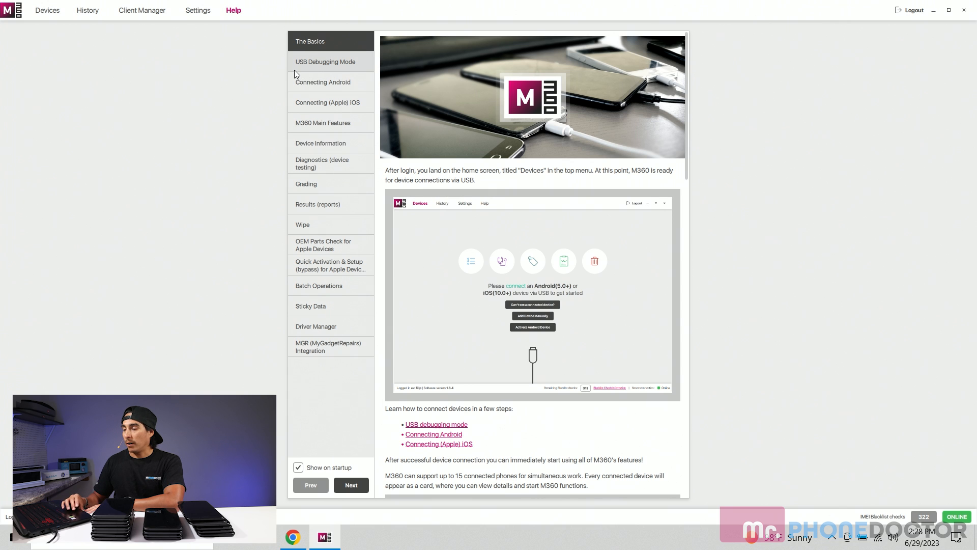
mouse_move(317, 73)
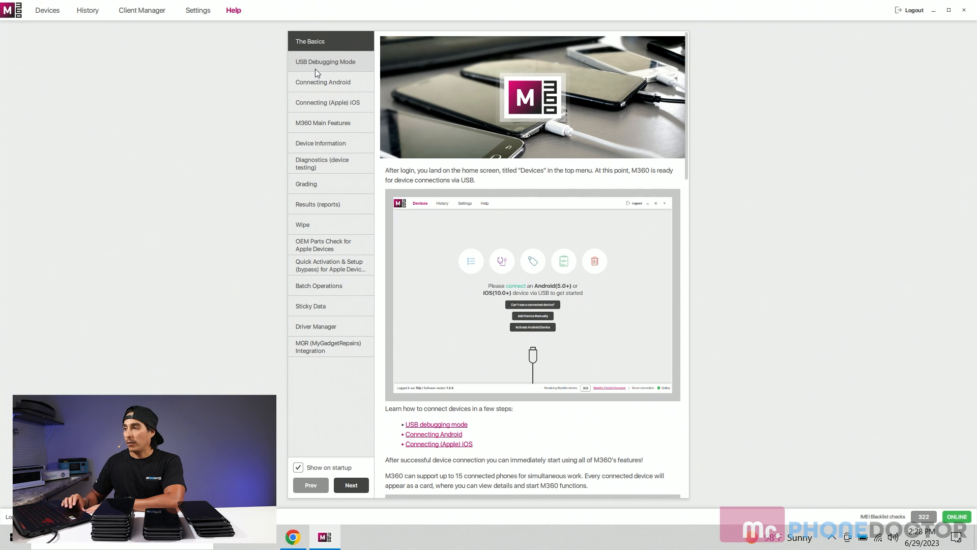
- View the USB Debugging Mode help topic, then M360 Main Features
left_click(325, 61)
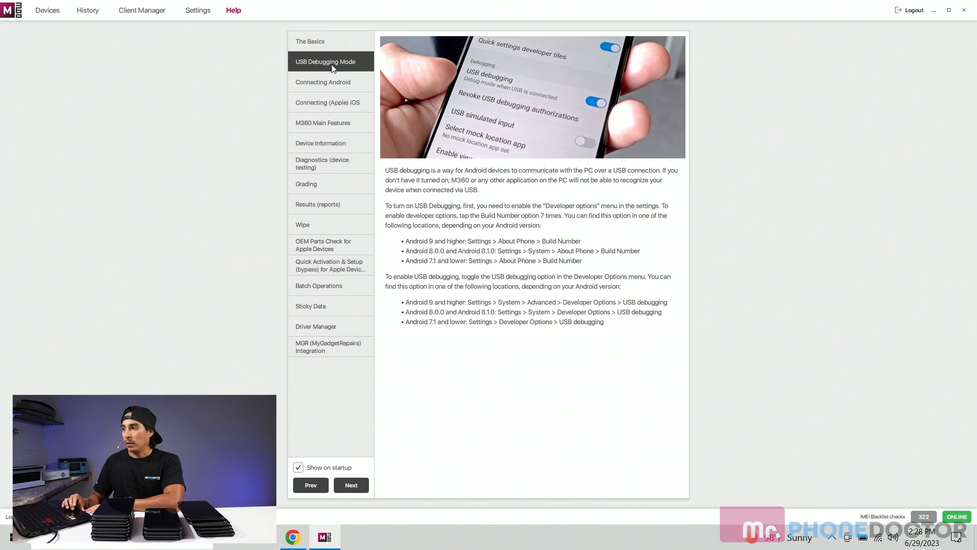
mouse_move(317, 74)
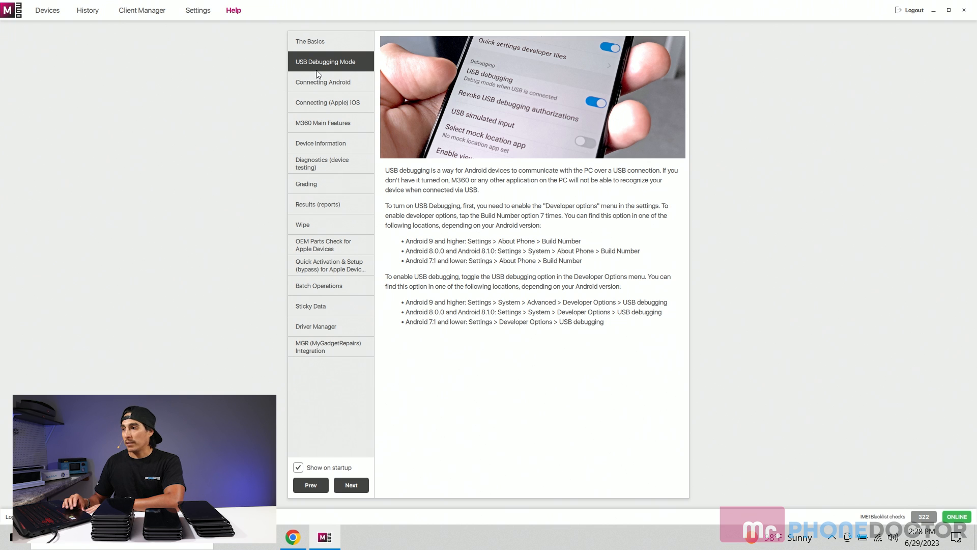
left_click(322, 122)
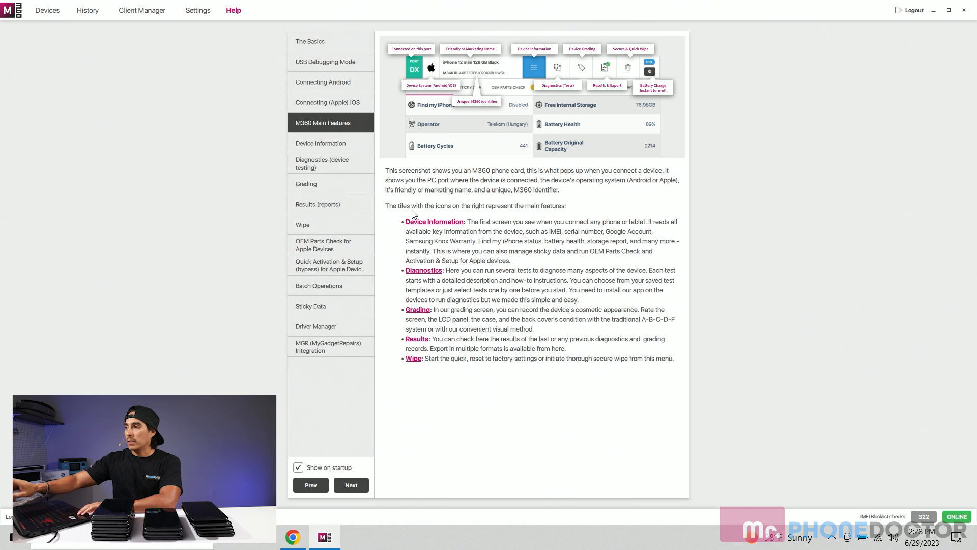
mouse_move(544, 205)
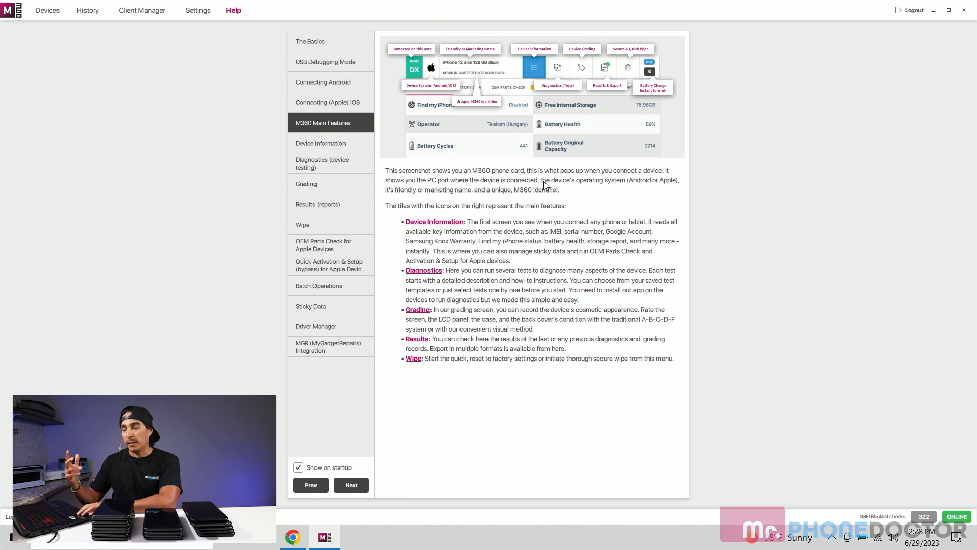
- Read the Device Information help topic and enlarge its screenshot
left_click(320, 143)
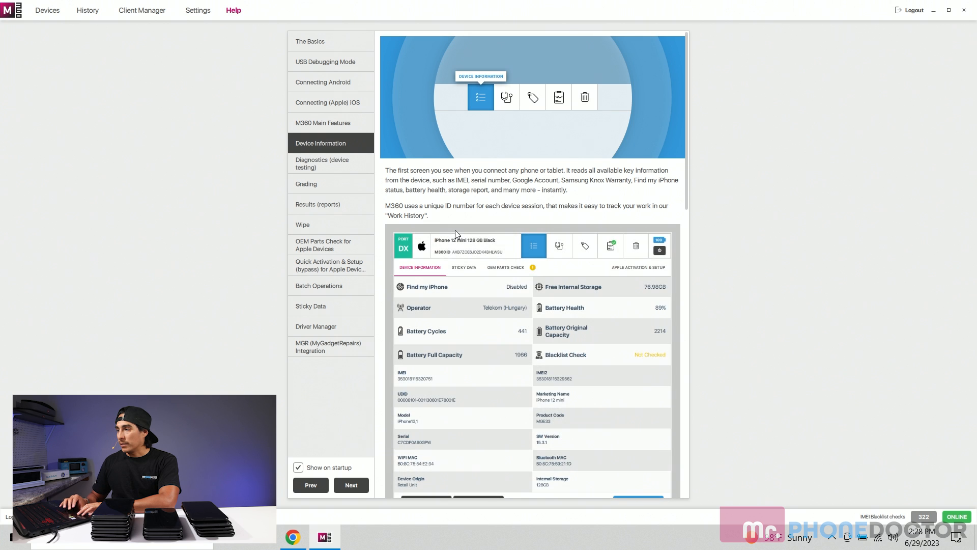
scroll("down", 3)
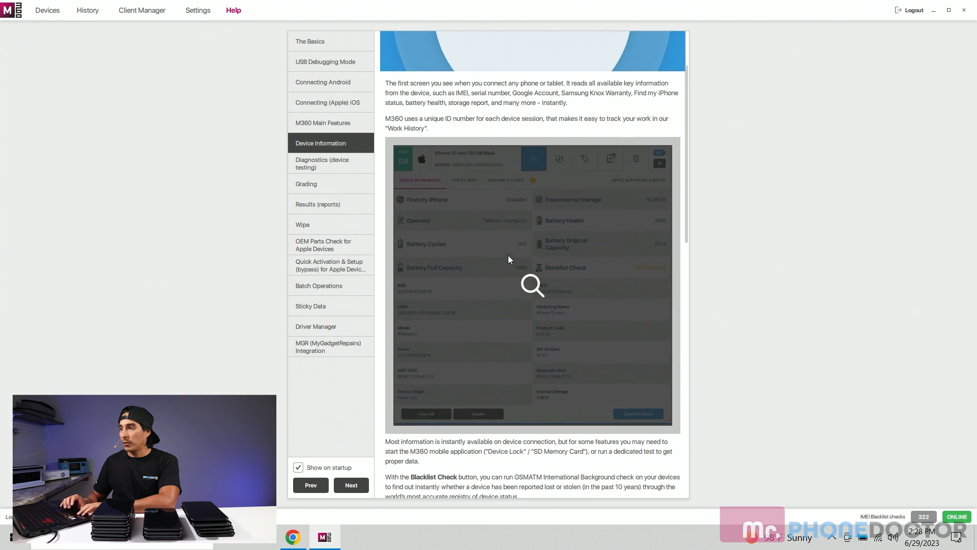
scroll("down", 3)
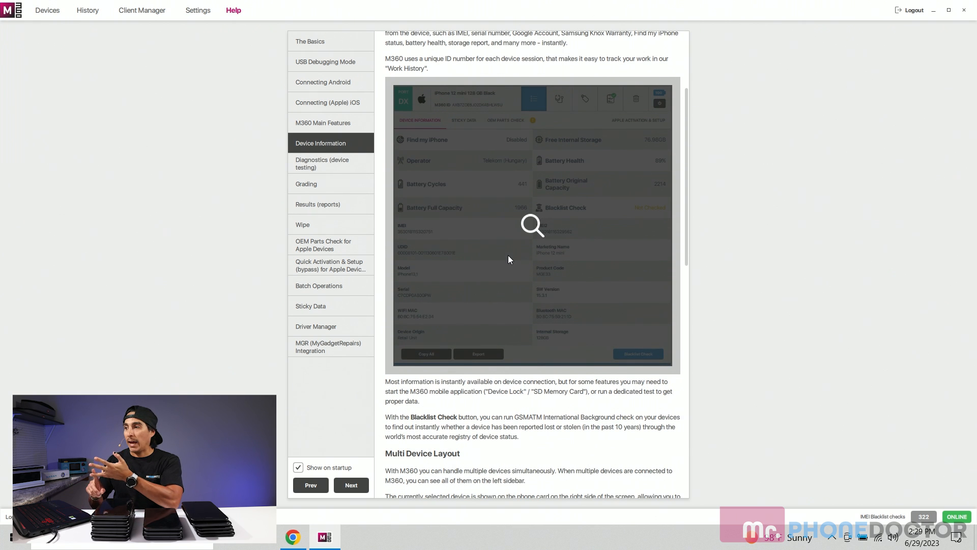
mouse_move(528, 225)
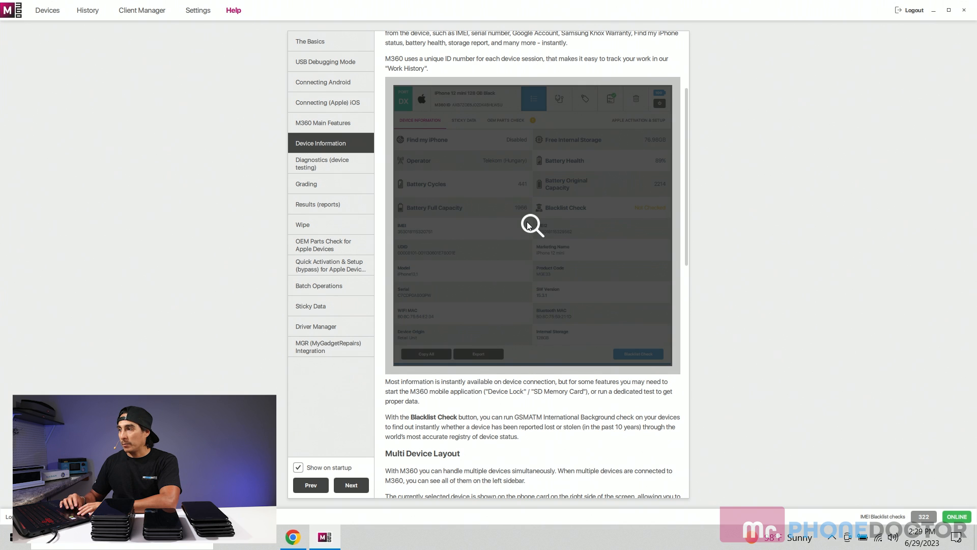
left_click(530, 224)
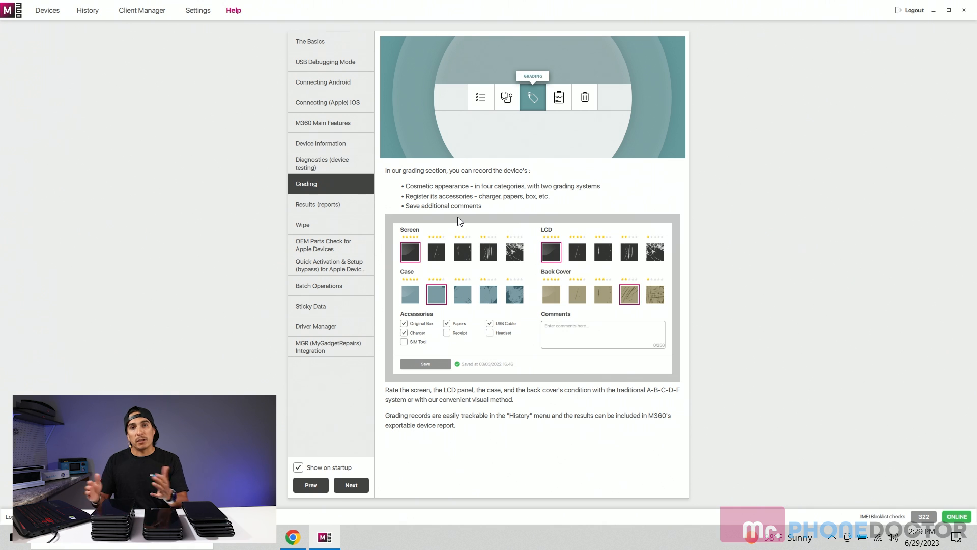
mouse_move(419, 220)
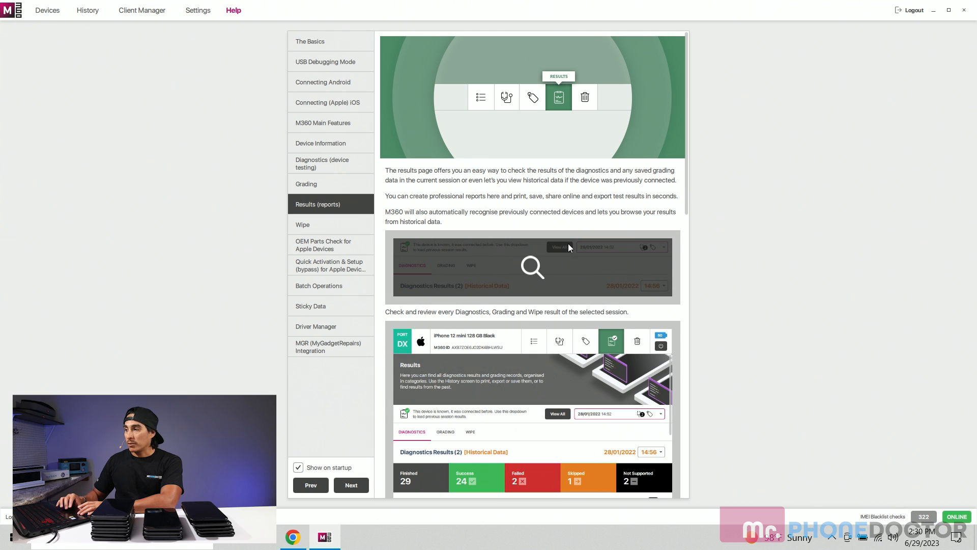
- Enlarge and close the diagnostics results screenshot in the Results (reports) topic
scroll("down", 3)
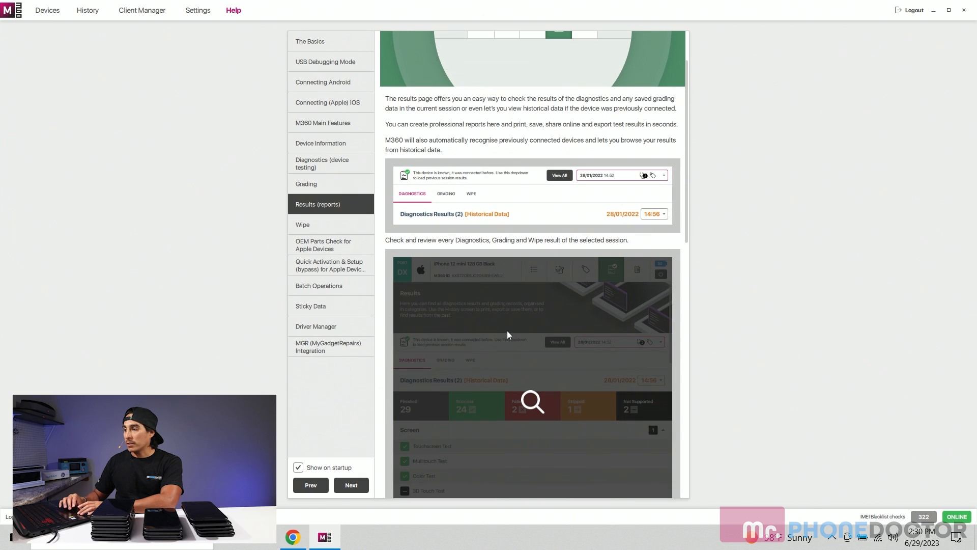
left_click(532, 400)
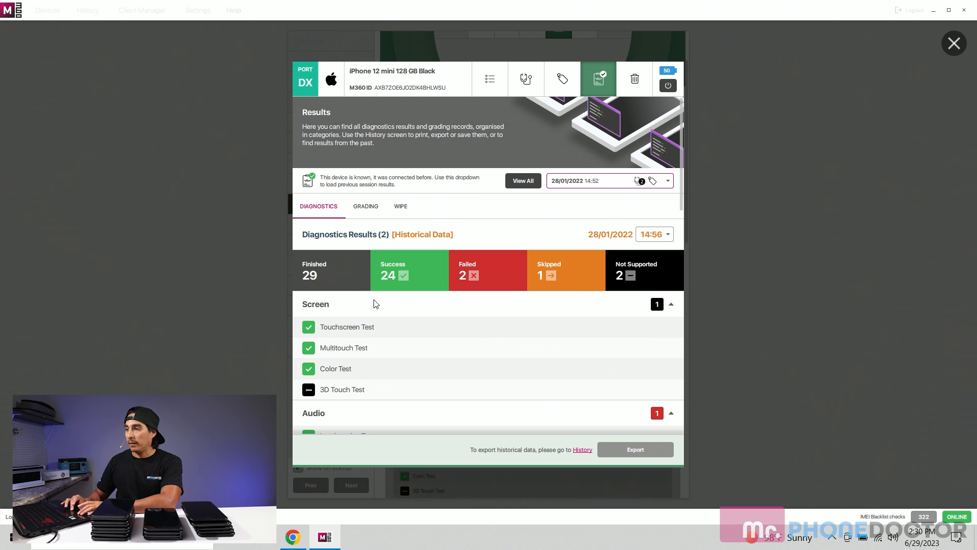
mouse_move(305, 286)
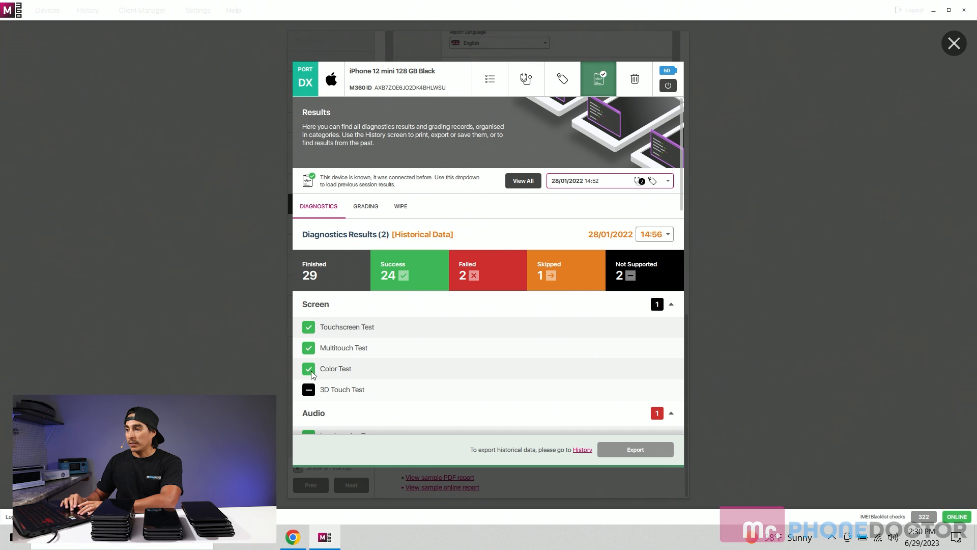
mouse_move(339, 367)
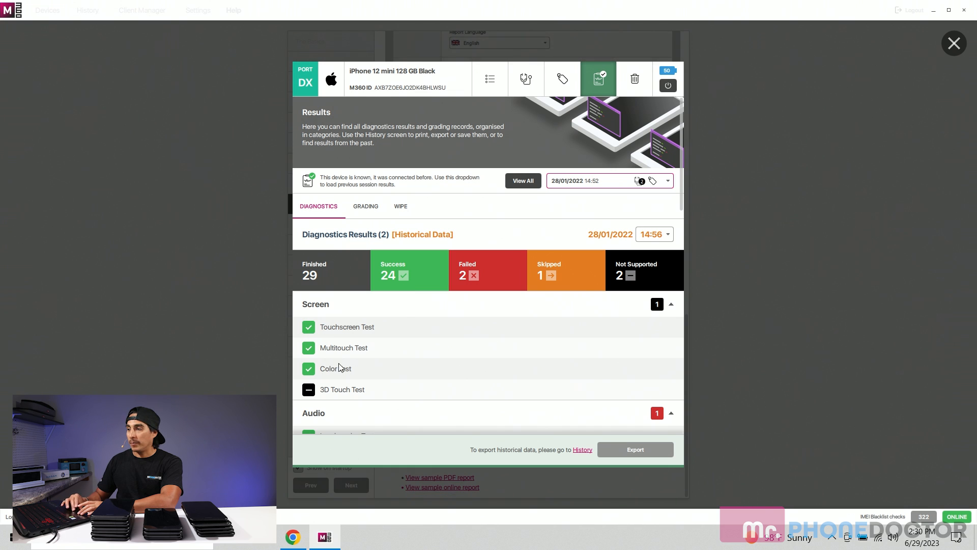
mouse_move(888, 139)
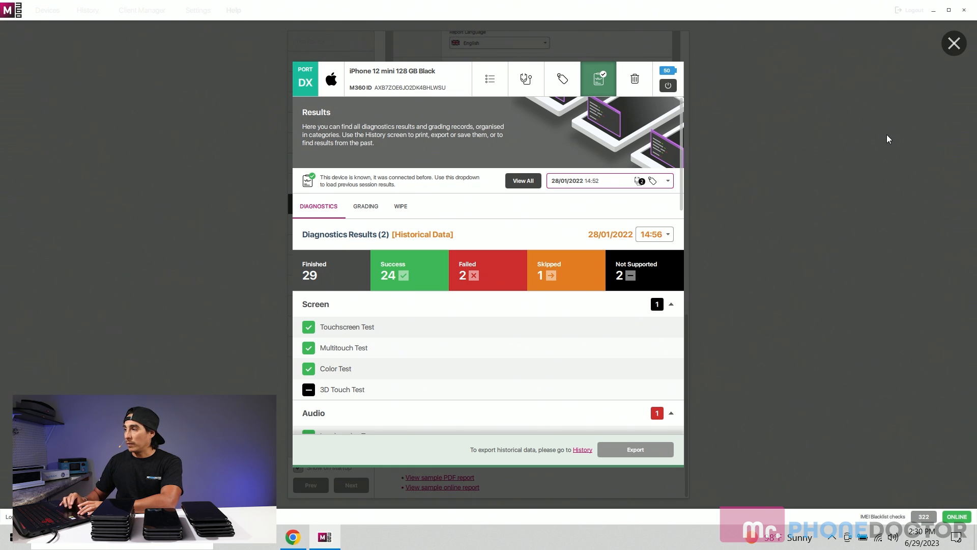
left_click(954, 43)
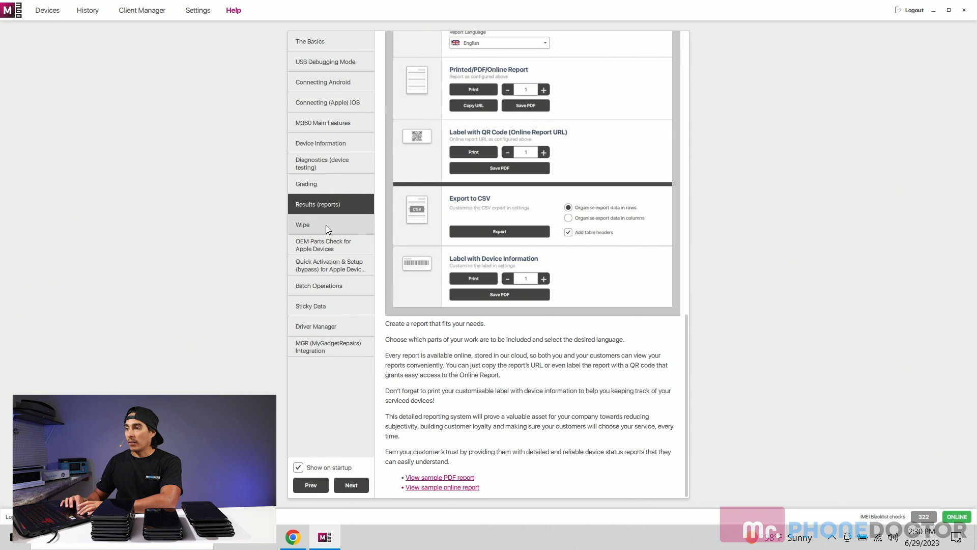
- View the Wipe topic, then enlarge the Quick Activation & Setup screenshot
left_click(302, 224)
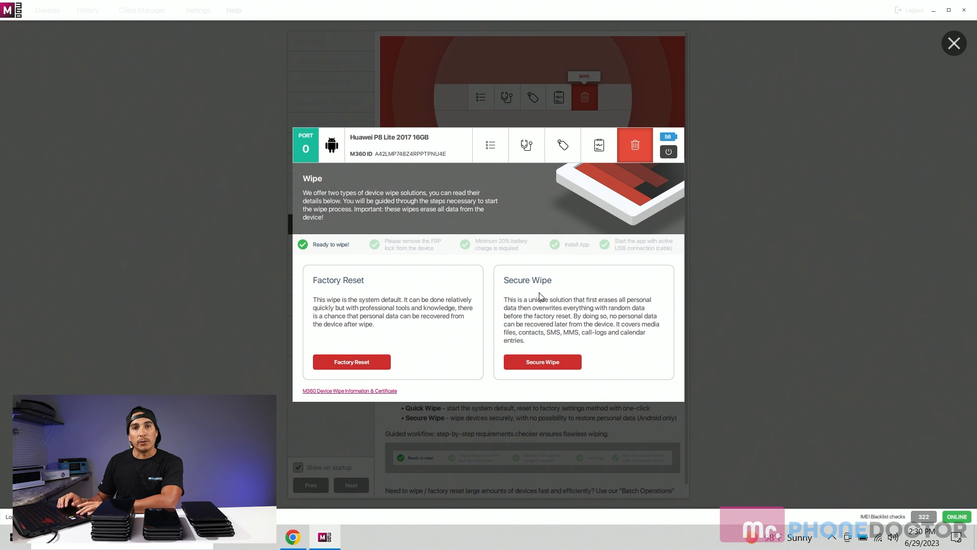
left_click(953, 43)
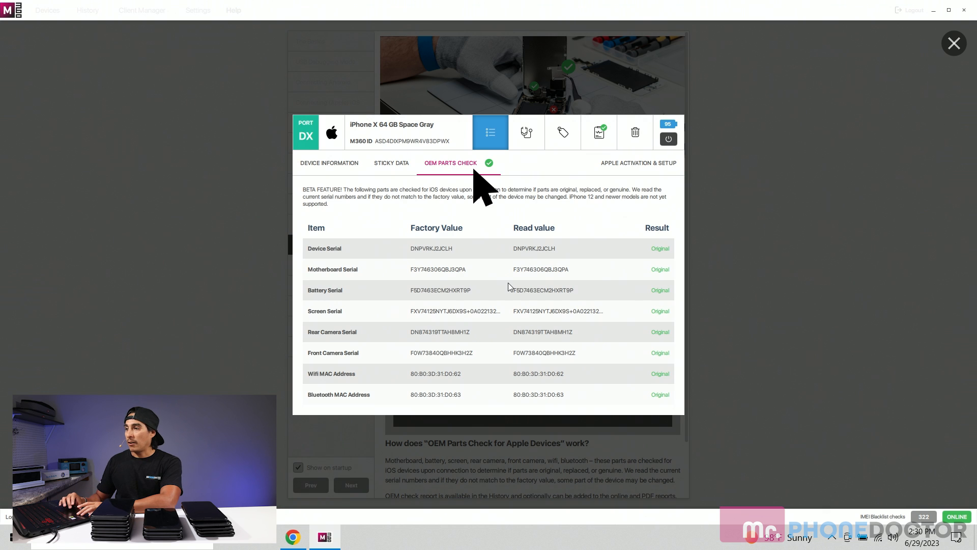
mouse_move(430, 313)
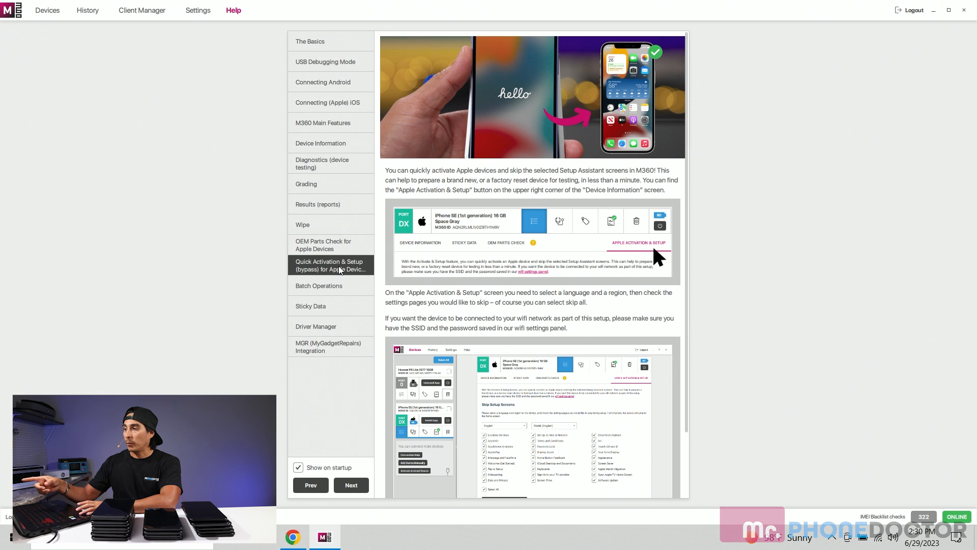
left_click(532, 241)
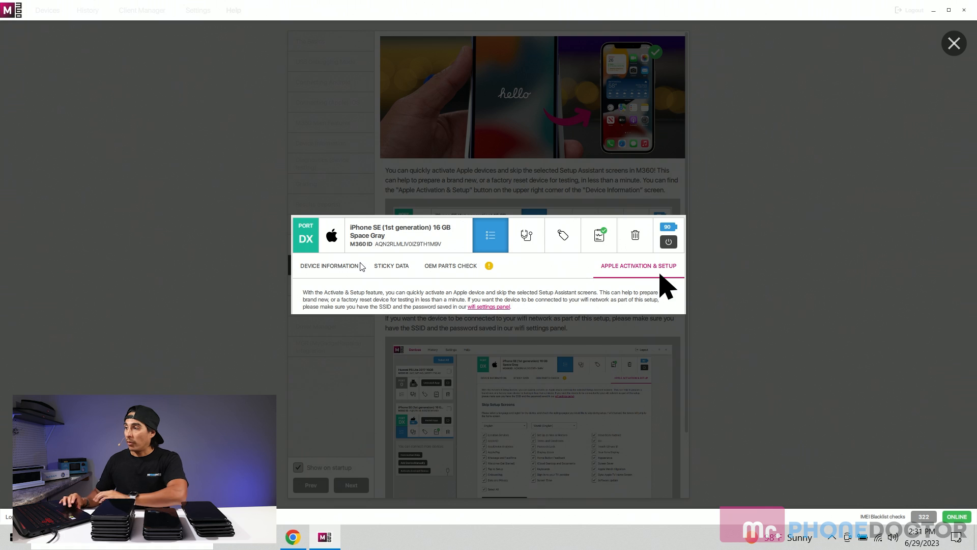
- Close the image, browse the Work History table, then switch to Devices
left_click(952, 43)
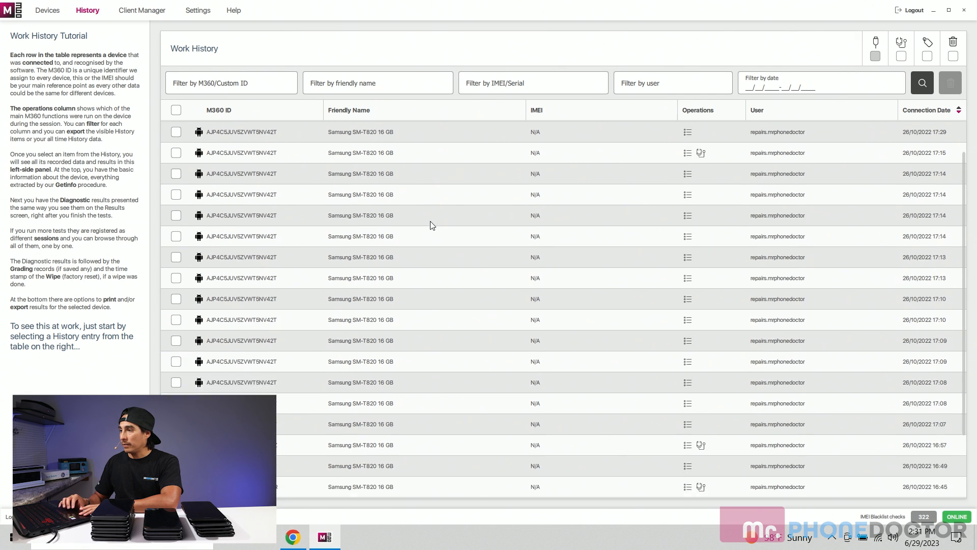
scroll("up", 3)
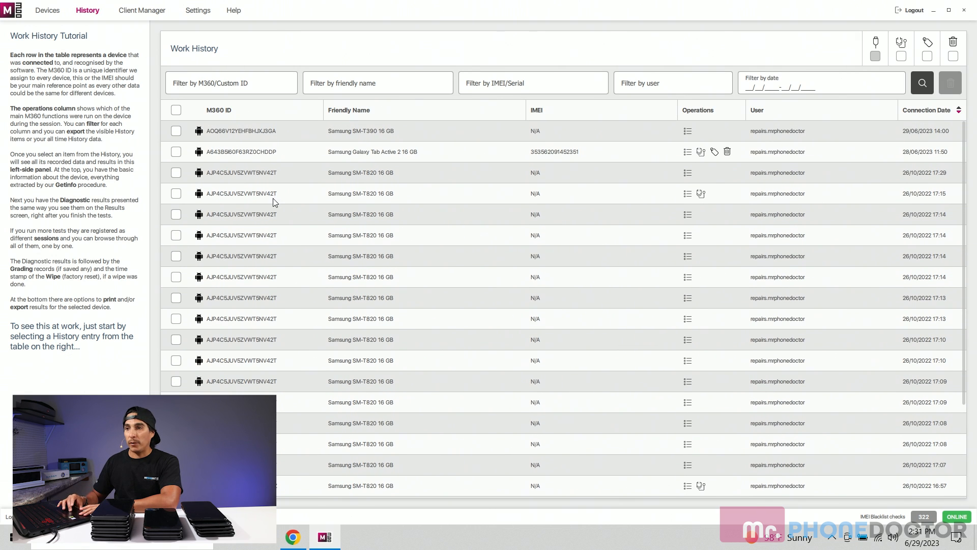
left_click(47, 10)
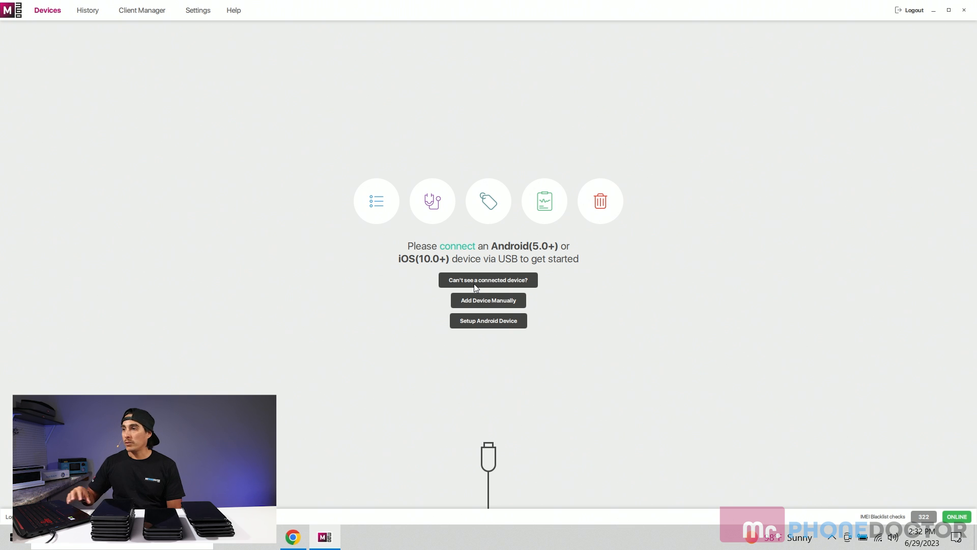
mouse_move(332, 56)
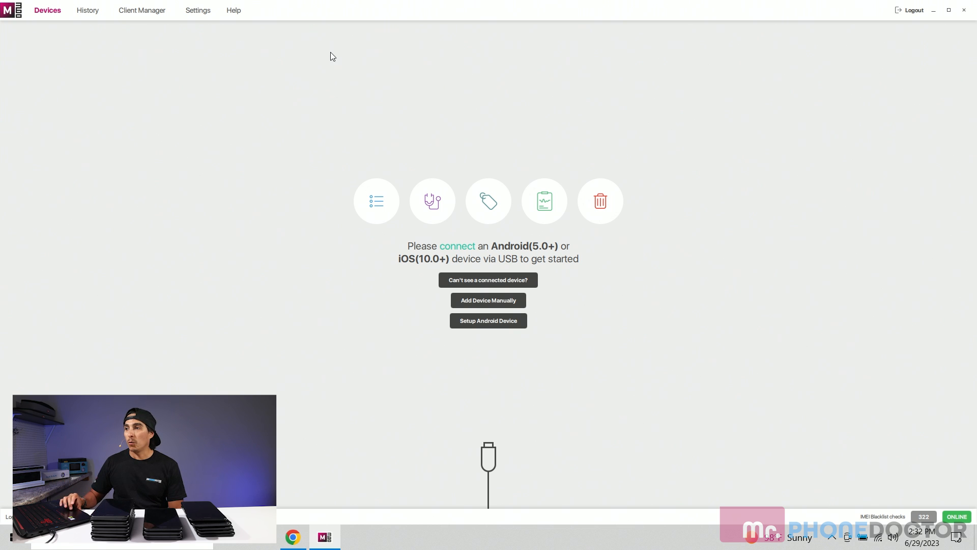
mouse_move(452, 227)
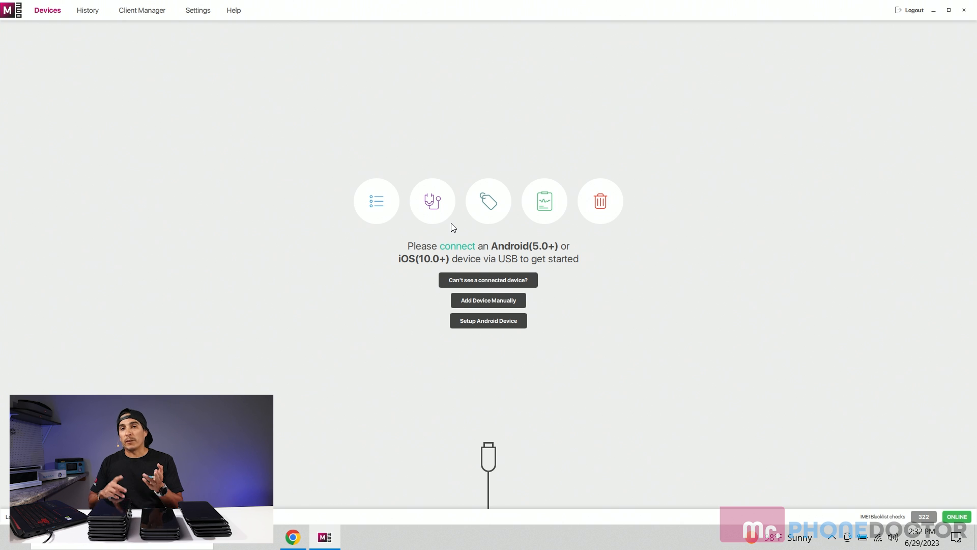